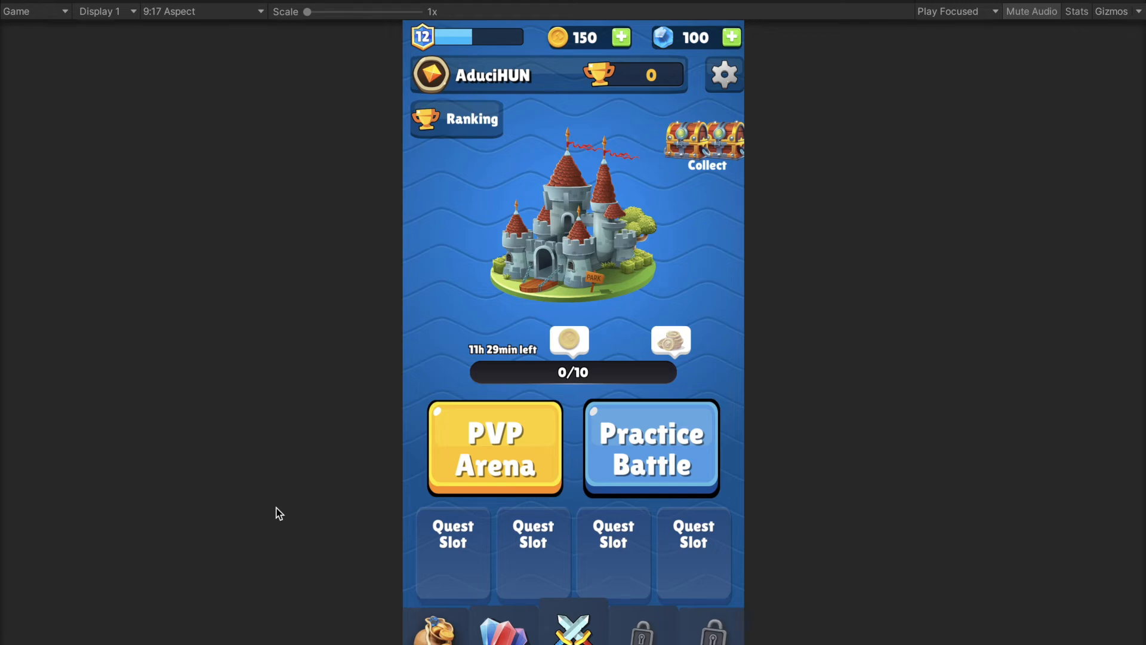
Add wins via PVP Arena and claim the first 25-coin reward, raising coins to 175
click(494, 448)
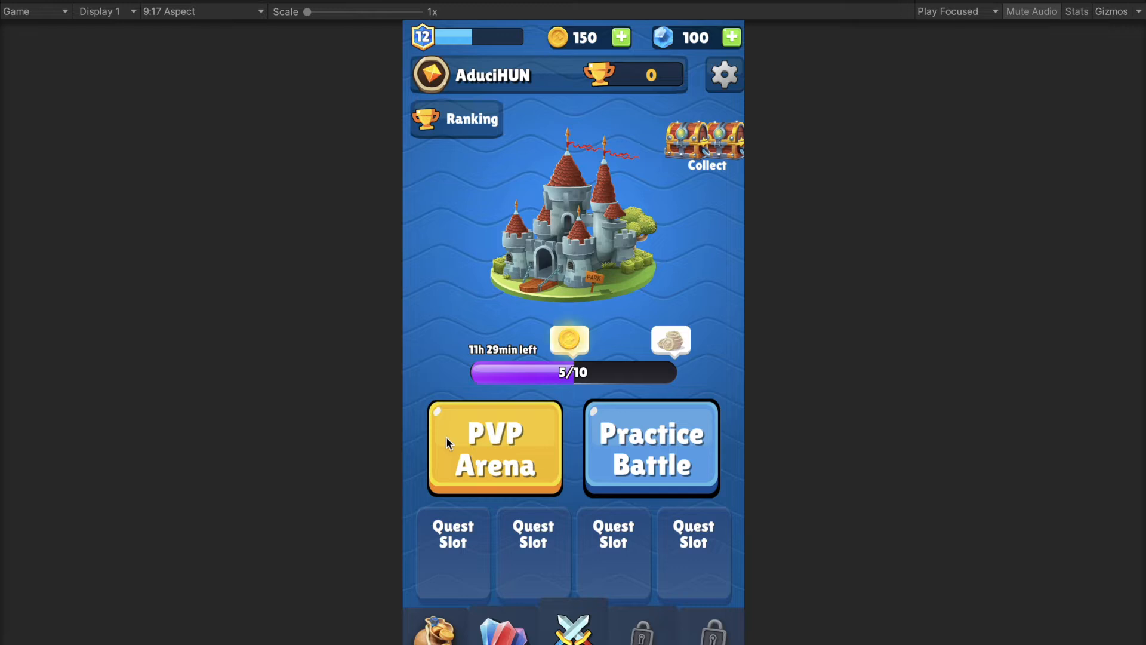
click(569, 340)
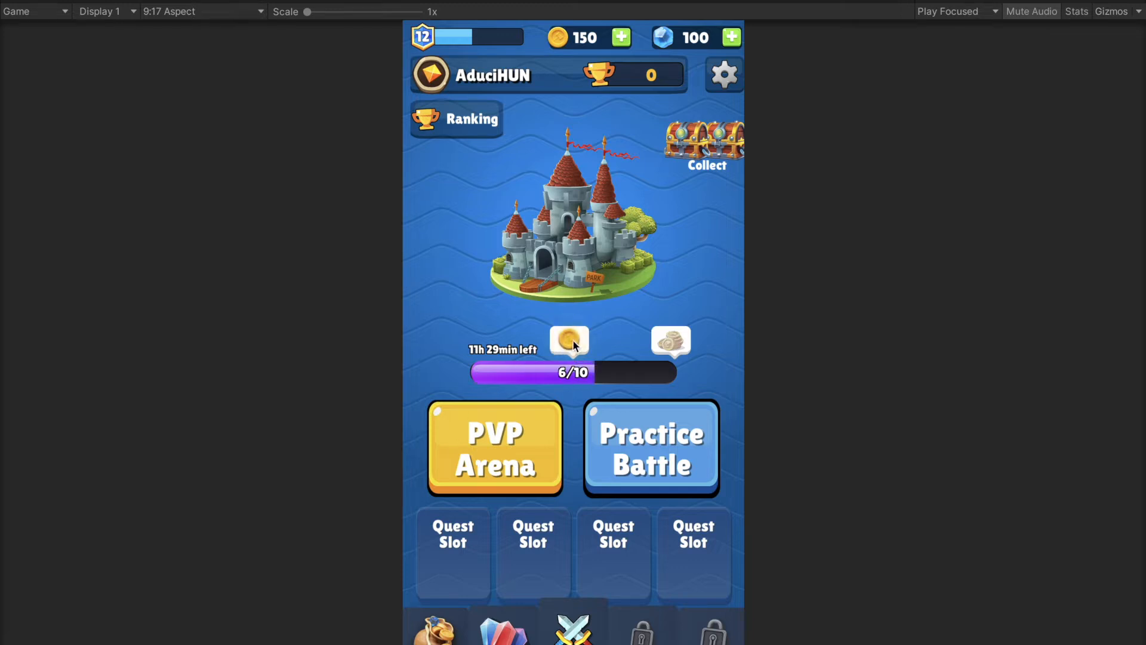
click(569, 342)
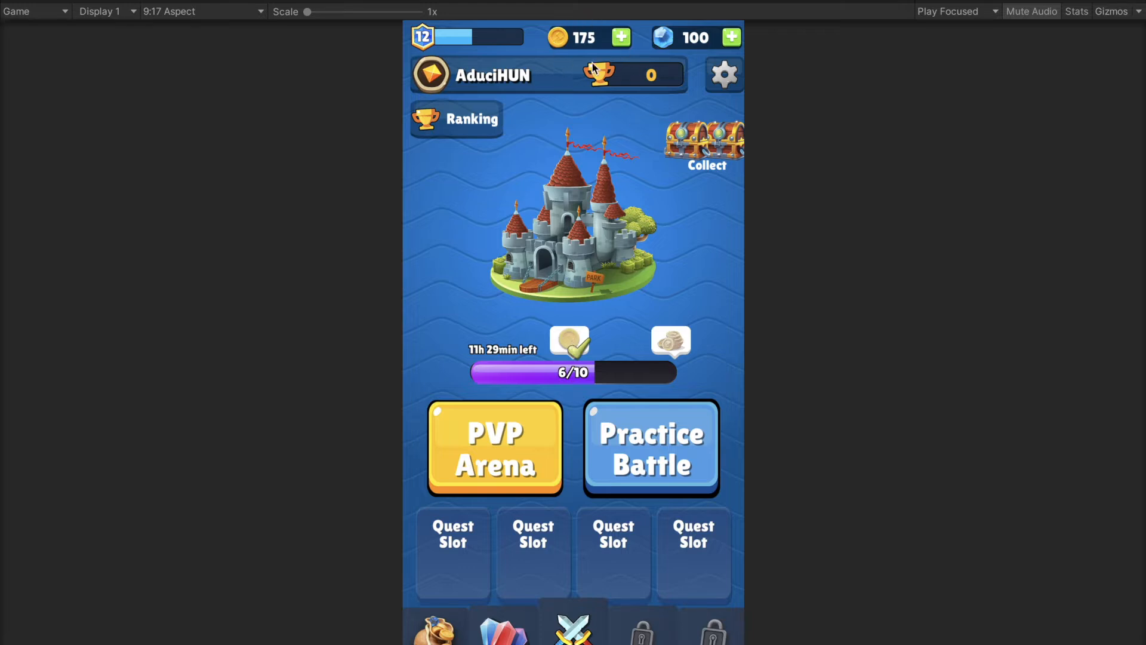
mouse_move(561, 69)
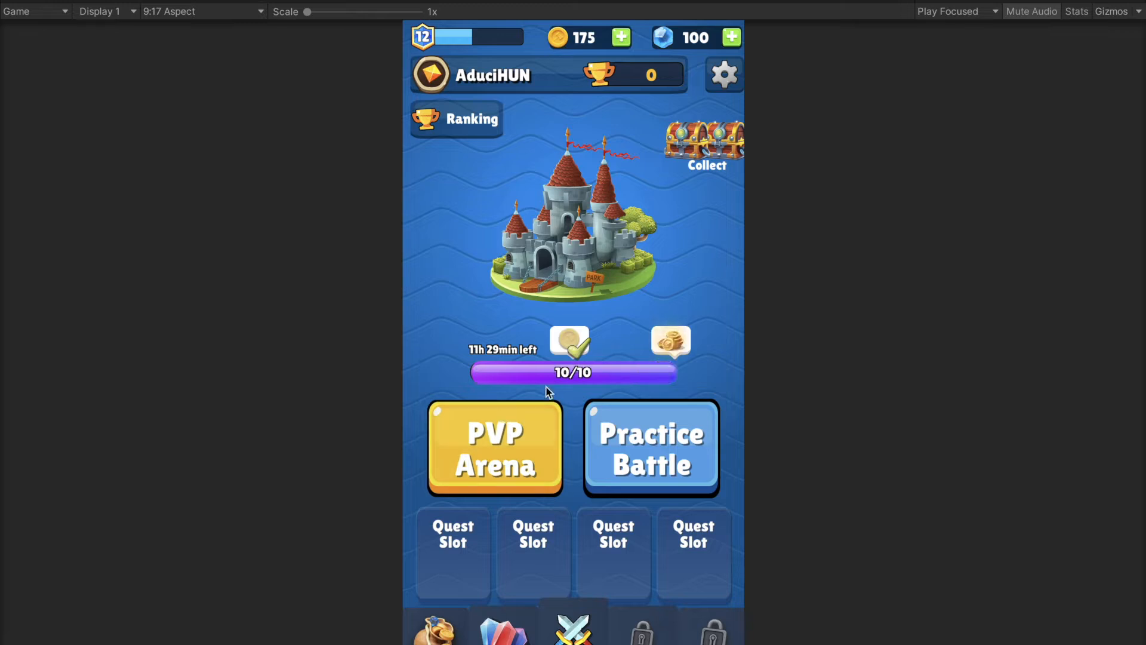
click(670, 341)
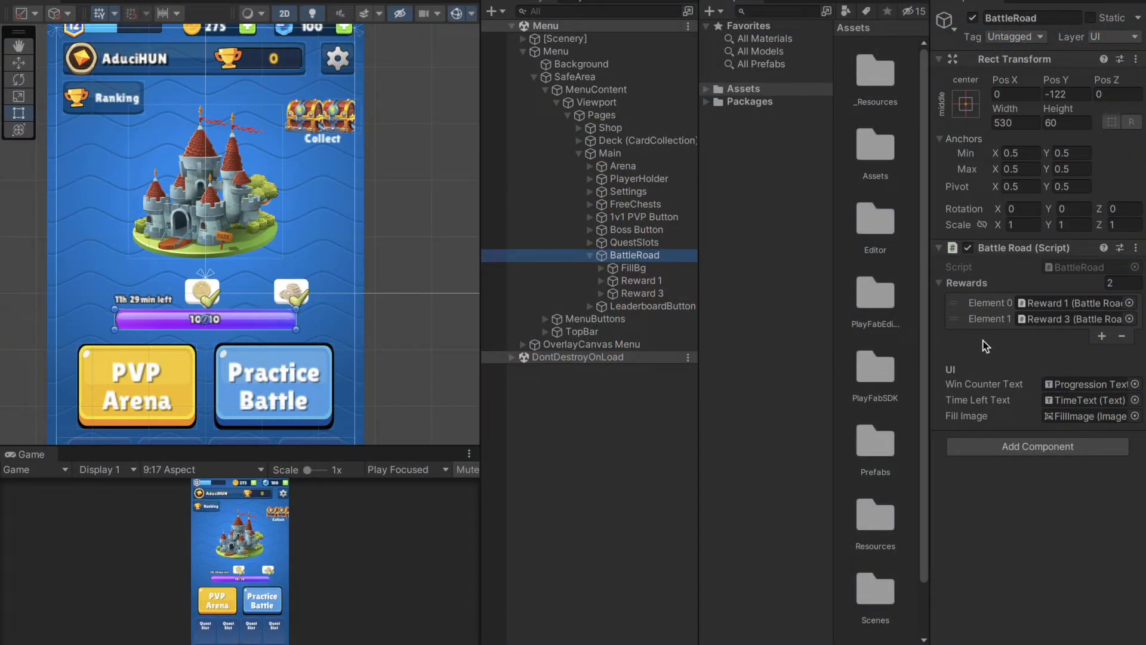
Inspect Reward 1's children and Battle Road Reward settings: 25 coins at 5 wins
click(641, 280)
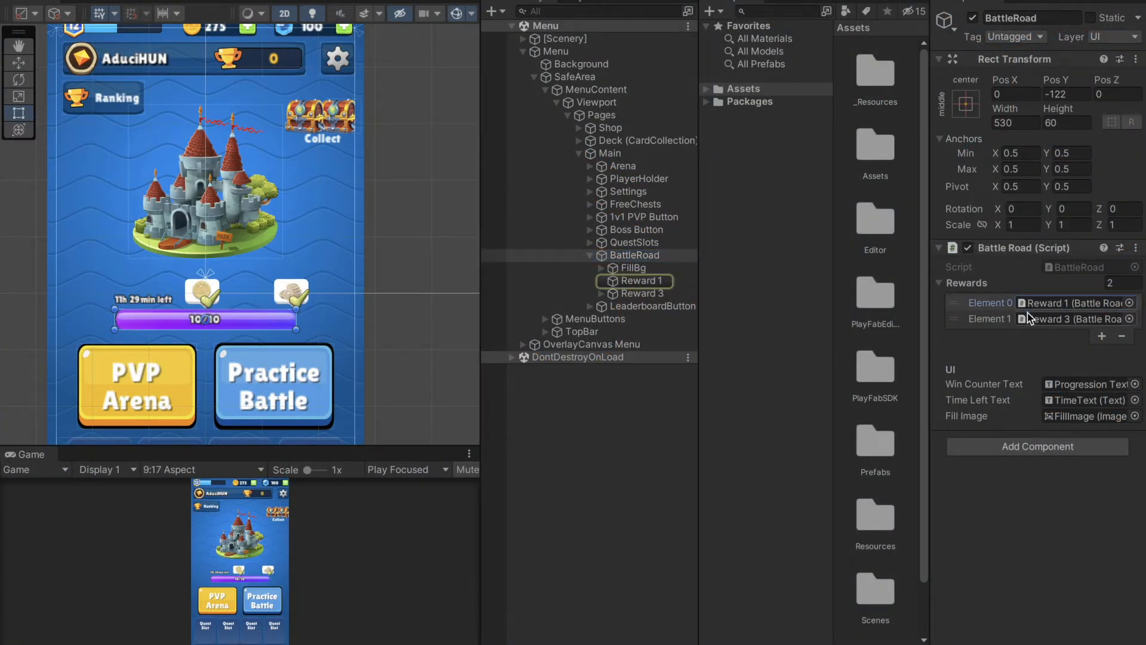
click(642, 293)
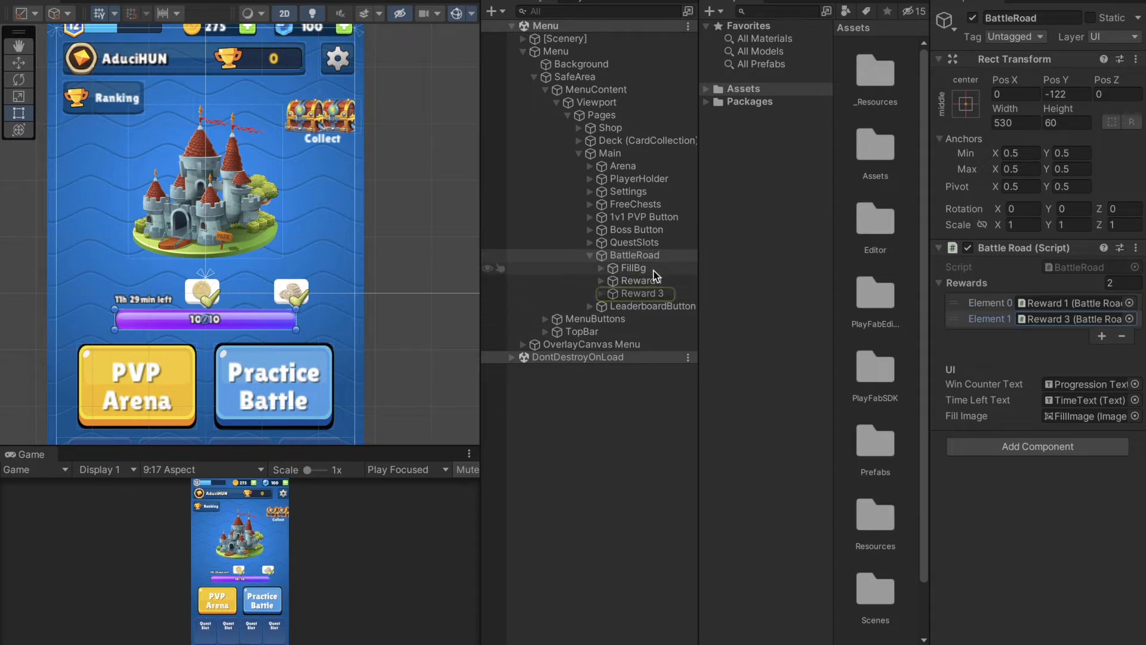
click(639, 280)
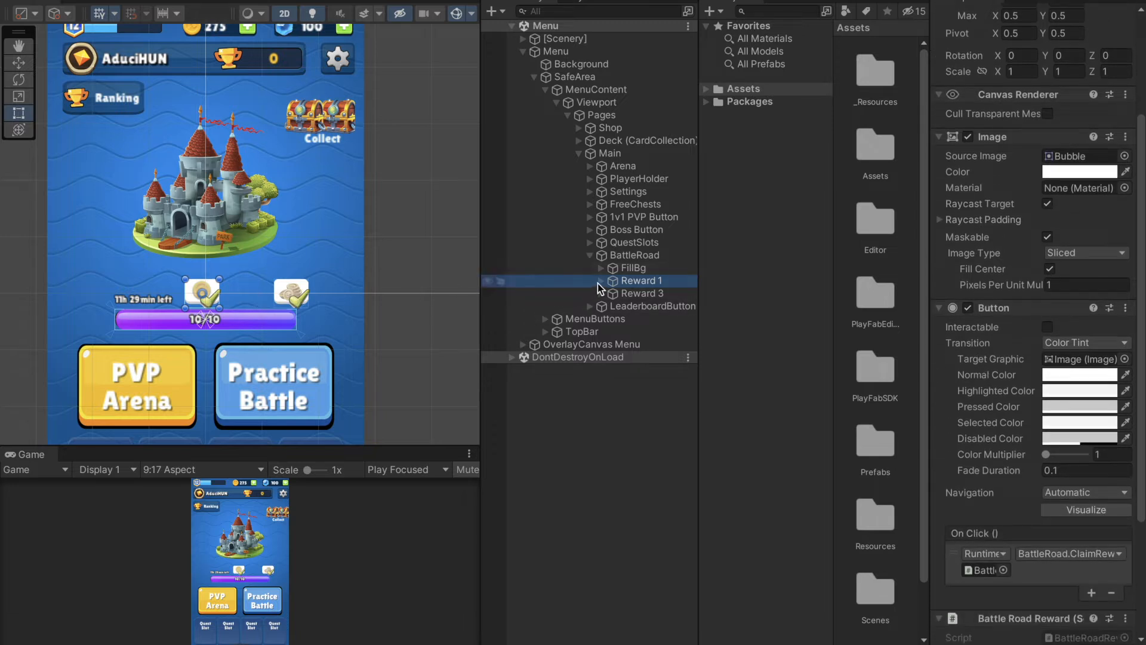
click(590, 280)
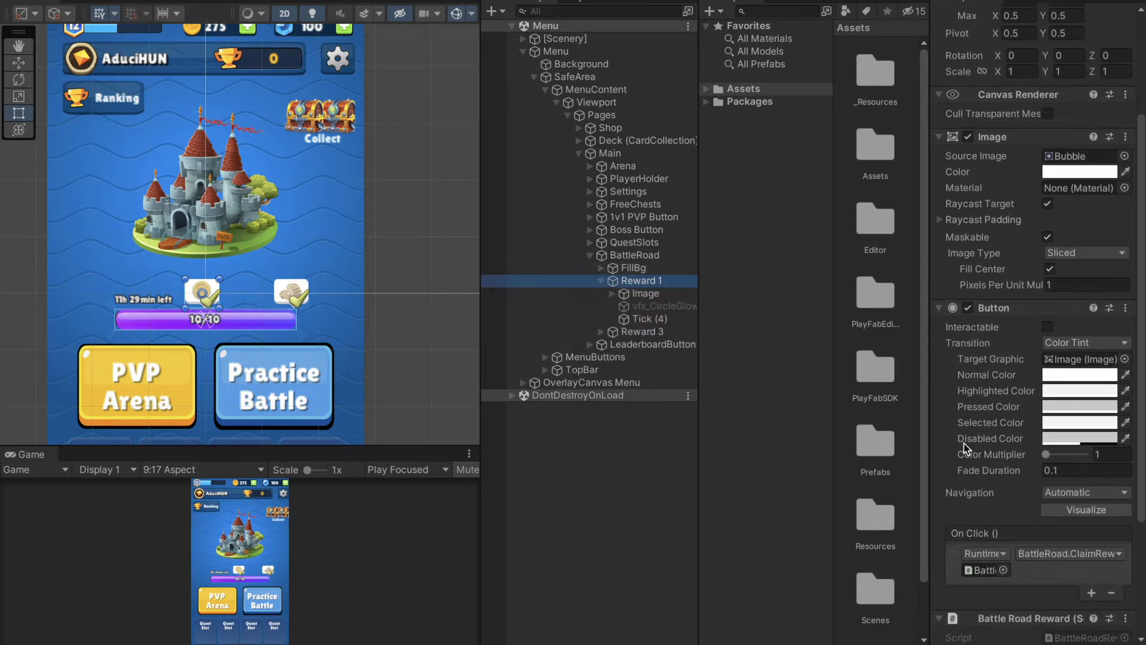
scroll(down, 3)
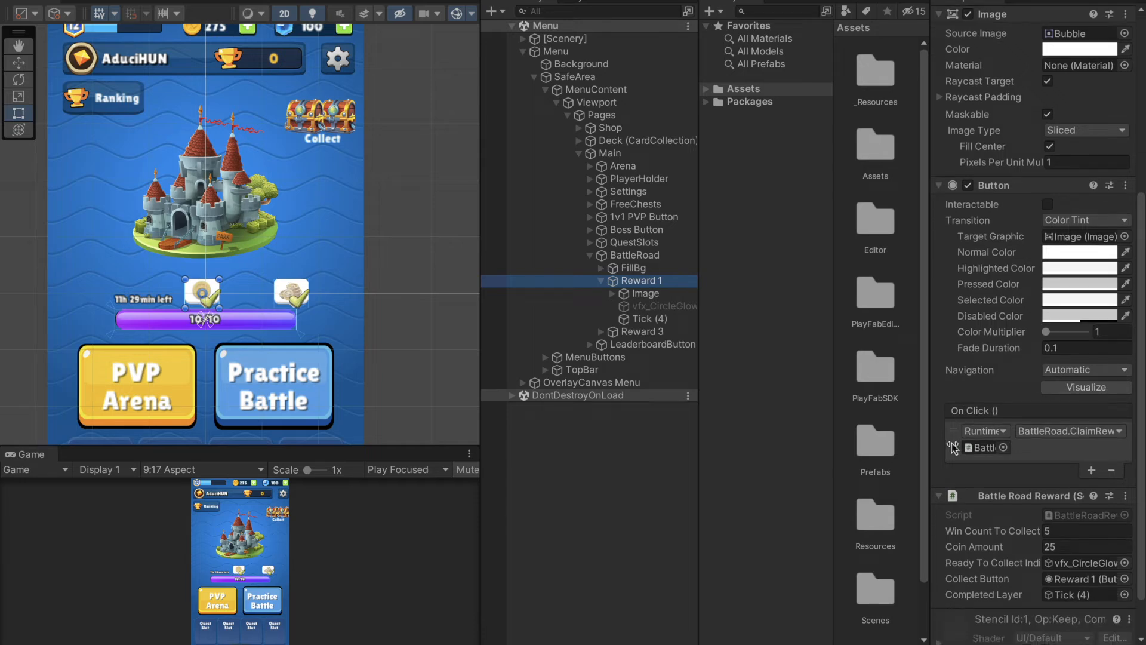
scroll(down, 3)
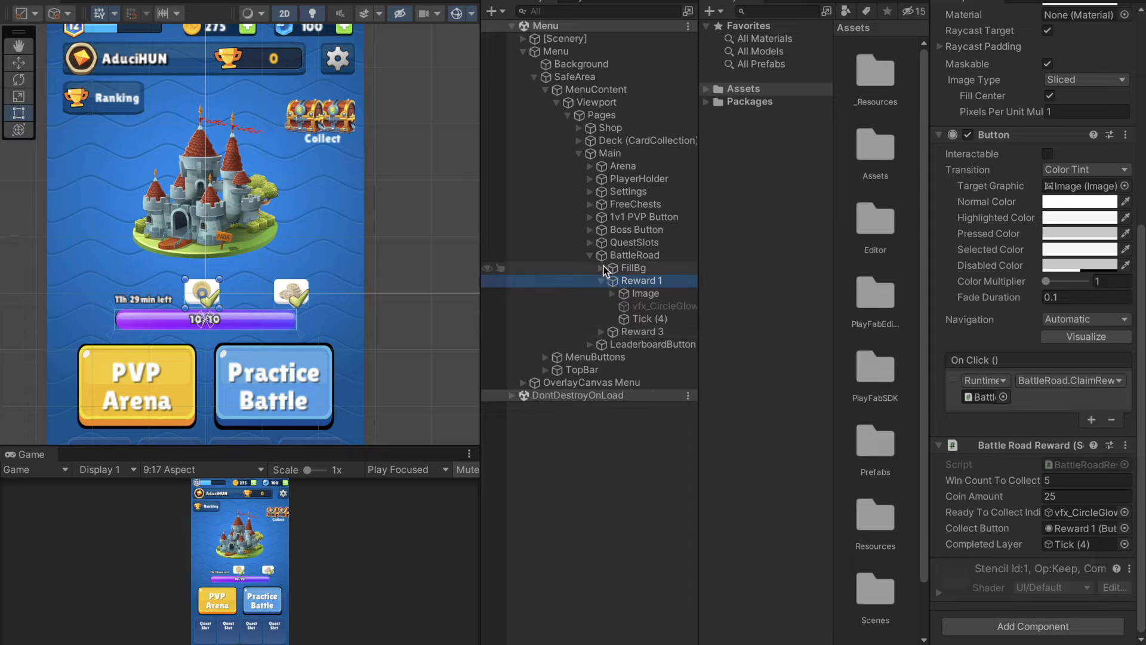
Expand FillBg and select Progression Text to inspect its Text component
click(657, 293)
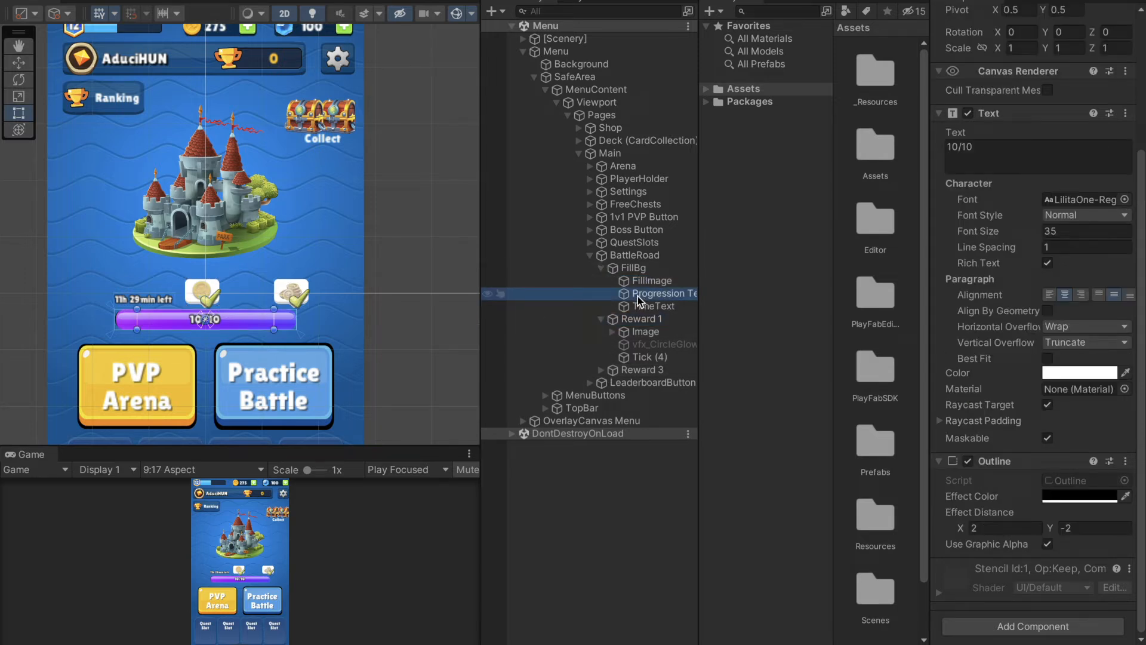
click(656, 306)
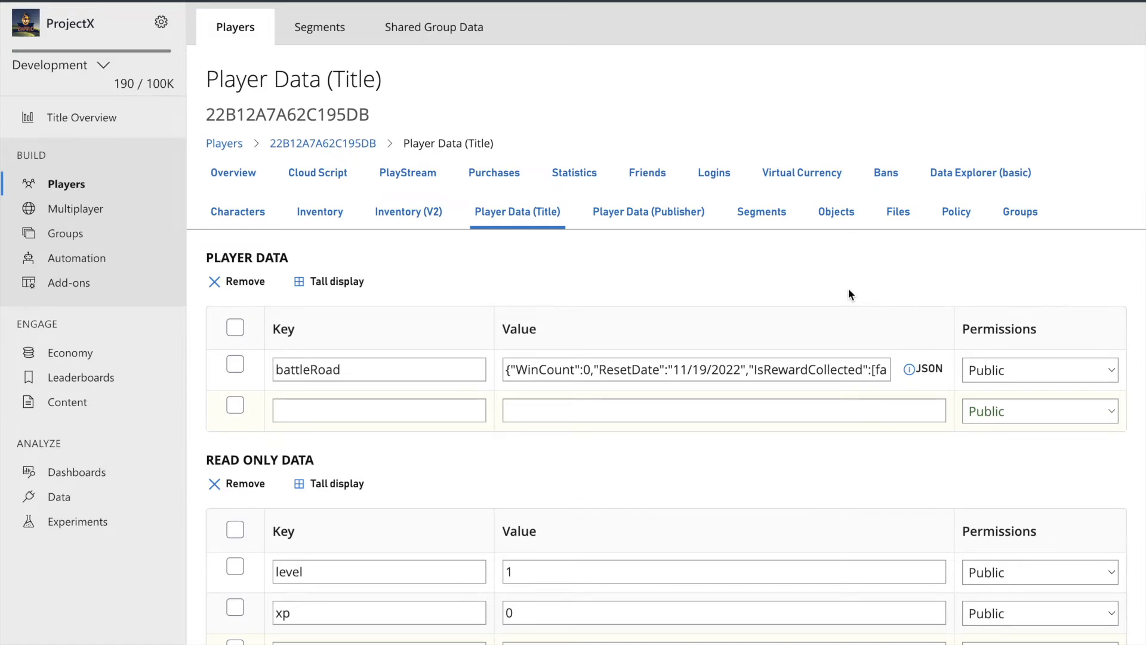
mouse_move(899, 305)
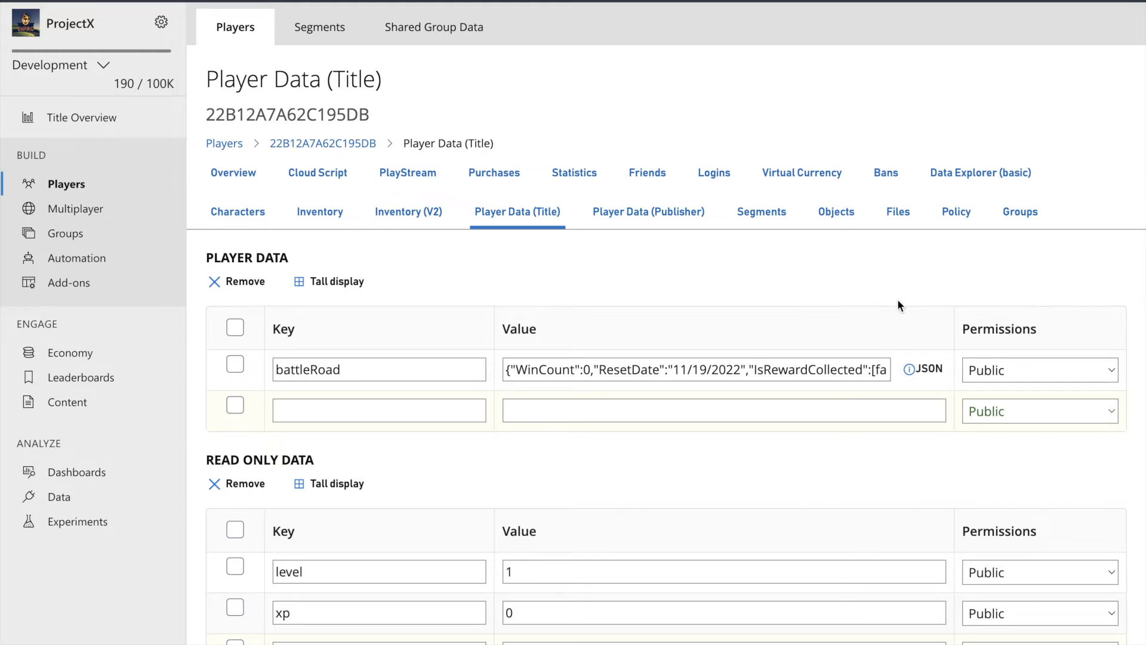
Open the player's battleRoad Title Data entry in PlayFab Game Manager
click(923, 369)
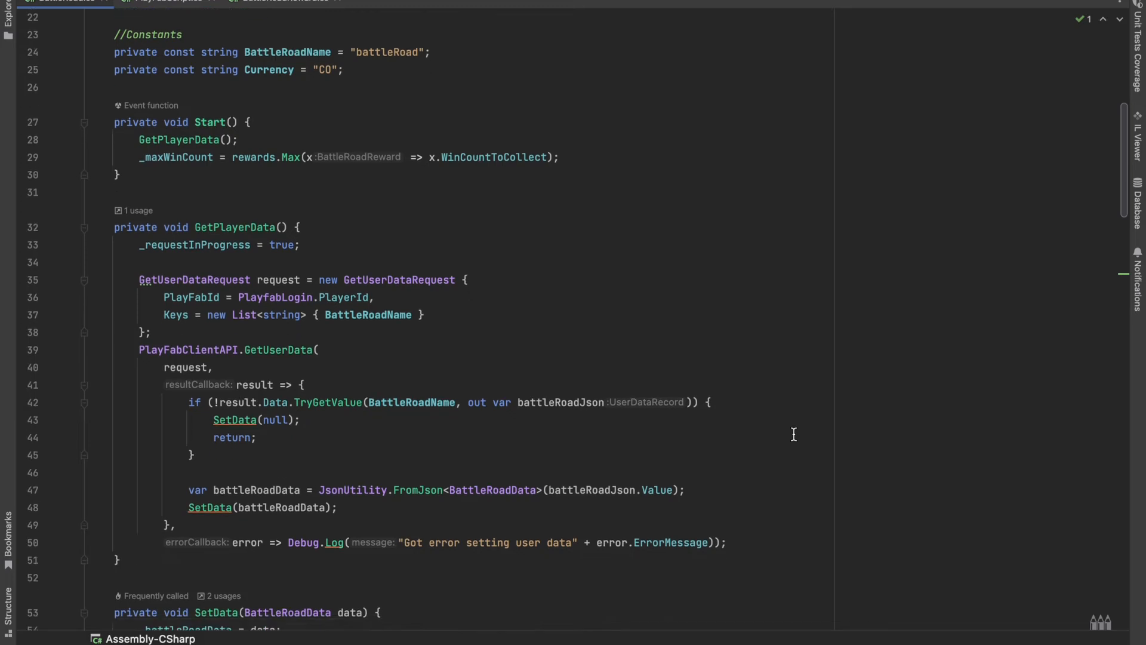
Scroll BattleRoad.cs from Start through GetPlayerData down to SetData
scroll(down, 3)
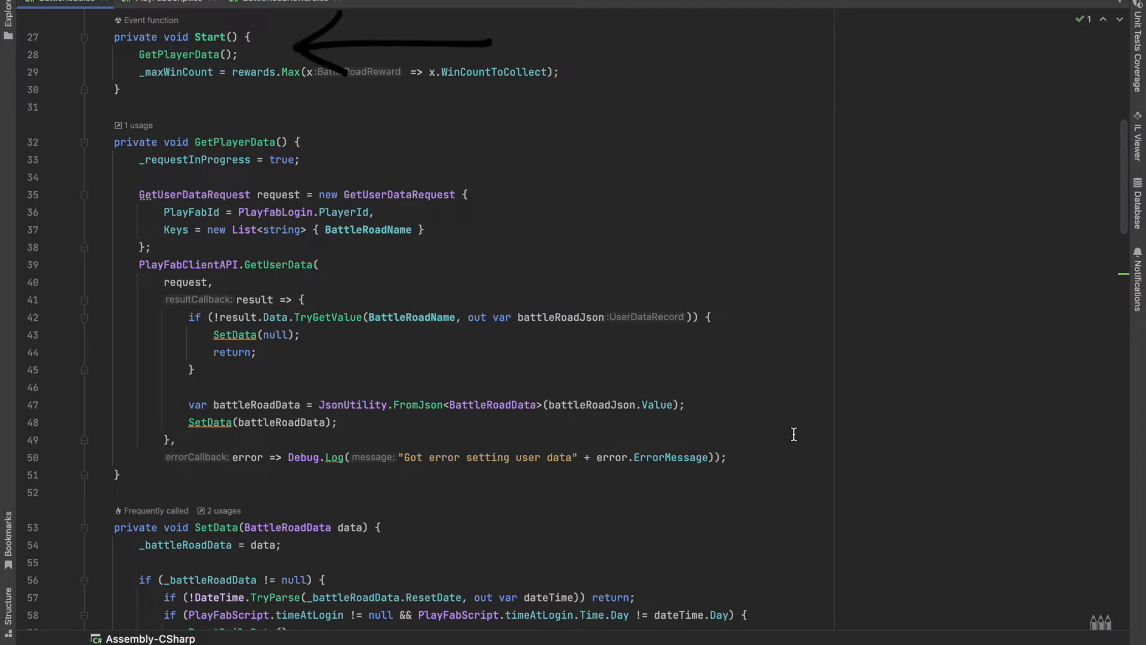
scroll(down, 3)
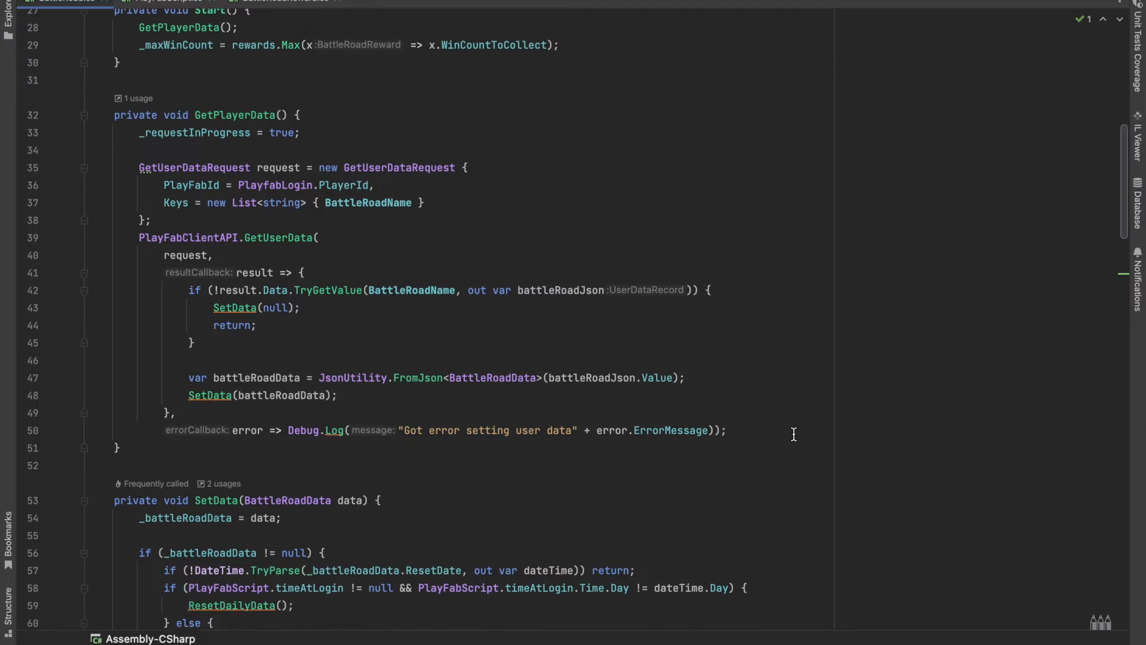
scroll(down, 3)
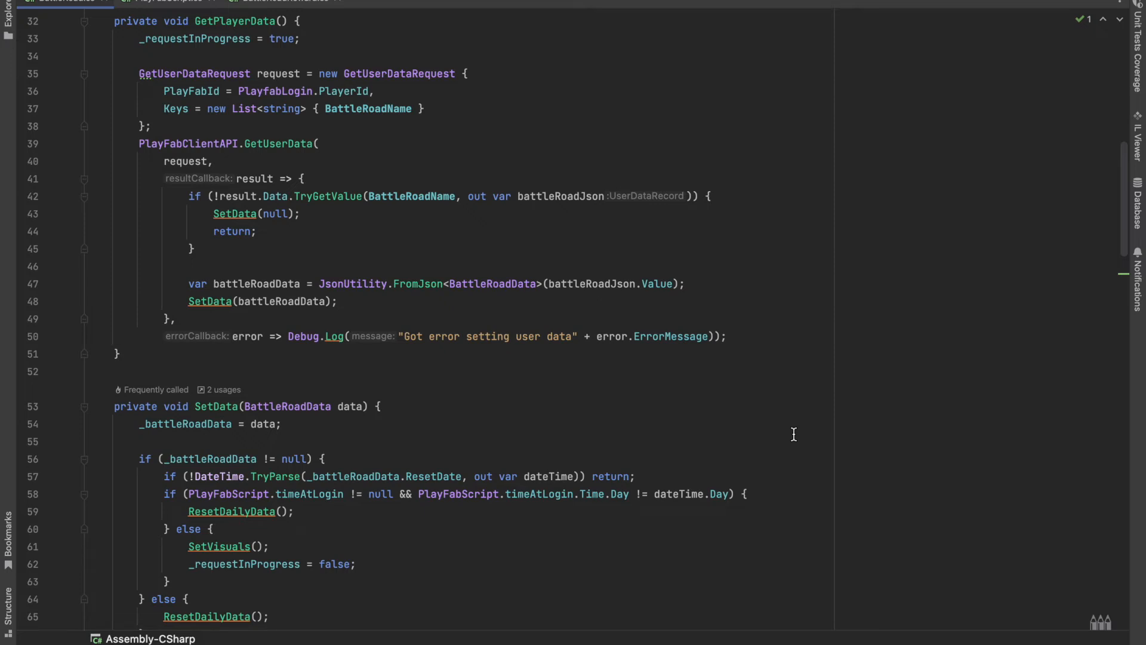
scroll(down, 3)
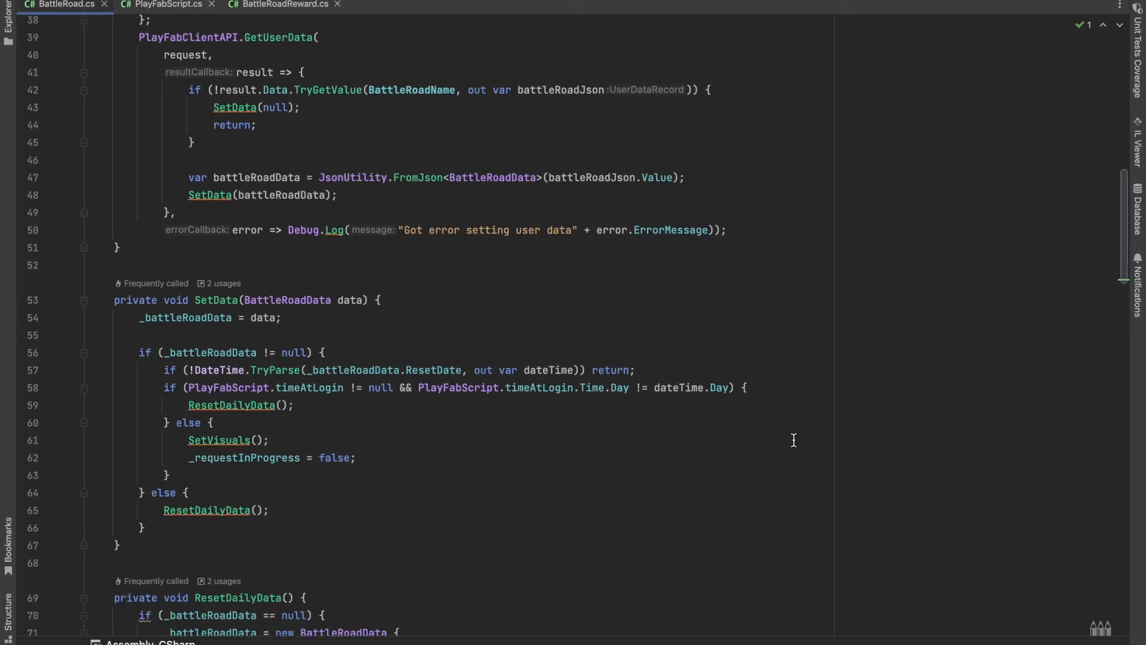
scroll(down, 3)
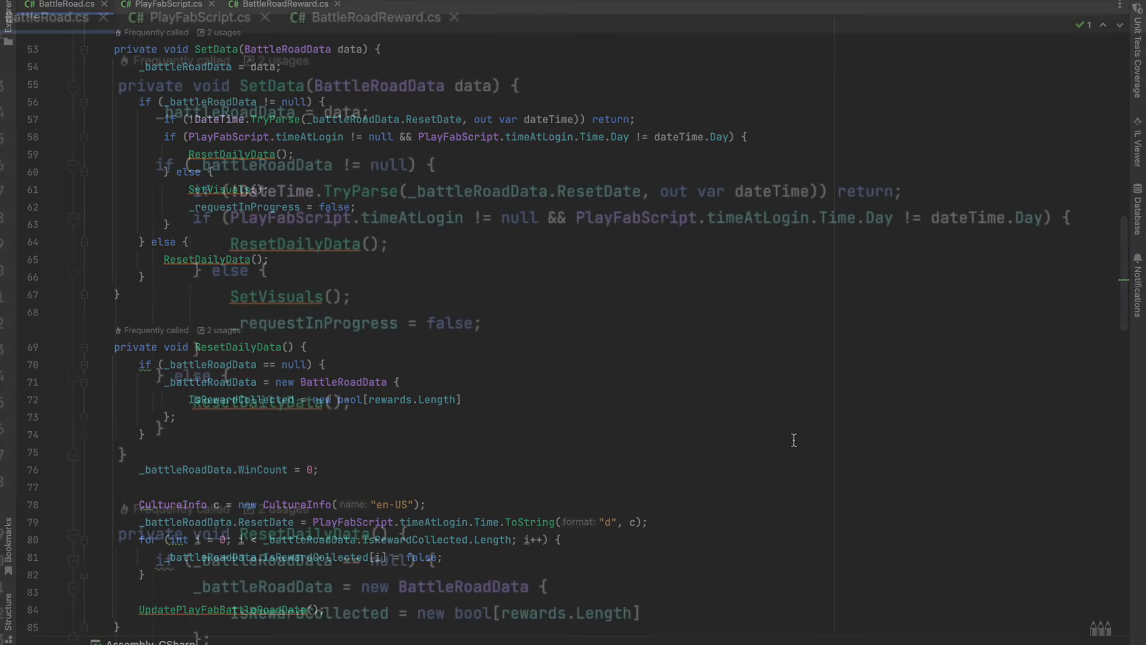
Scroll BattleRoad.cs through ResetDailyData and SetVisuals to AddCoins and UpdatePlayFabBattleRoadData
click(48, 16)
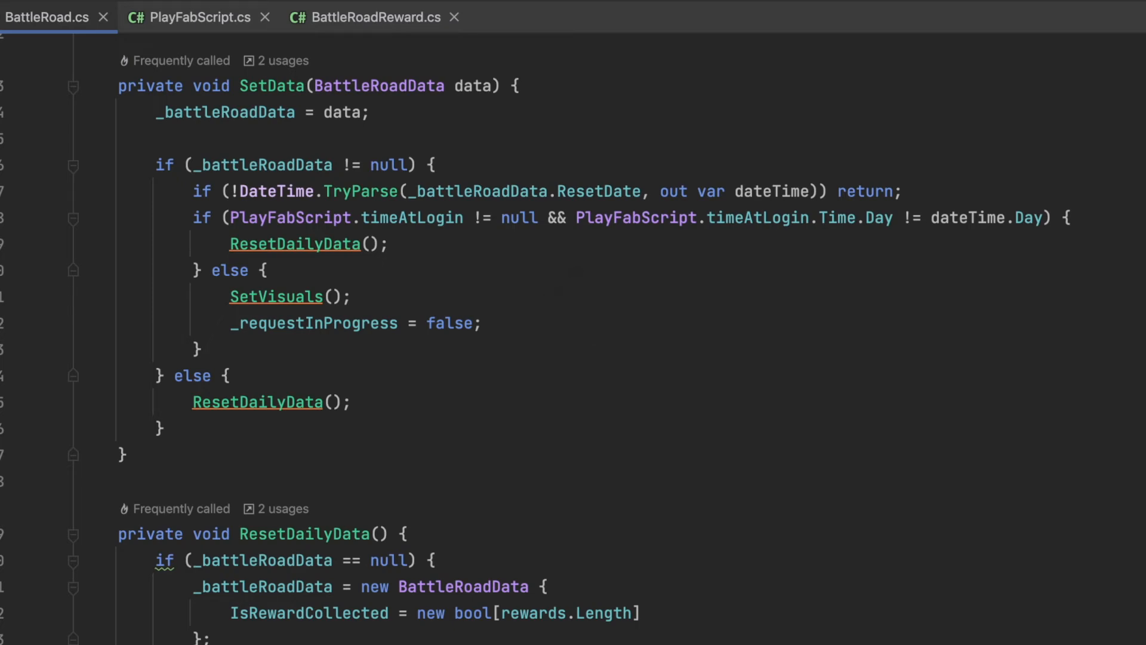
scroll(down, 3)
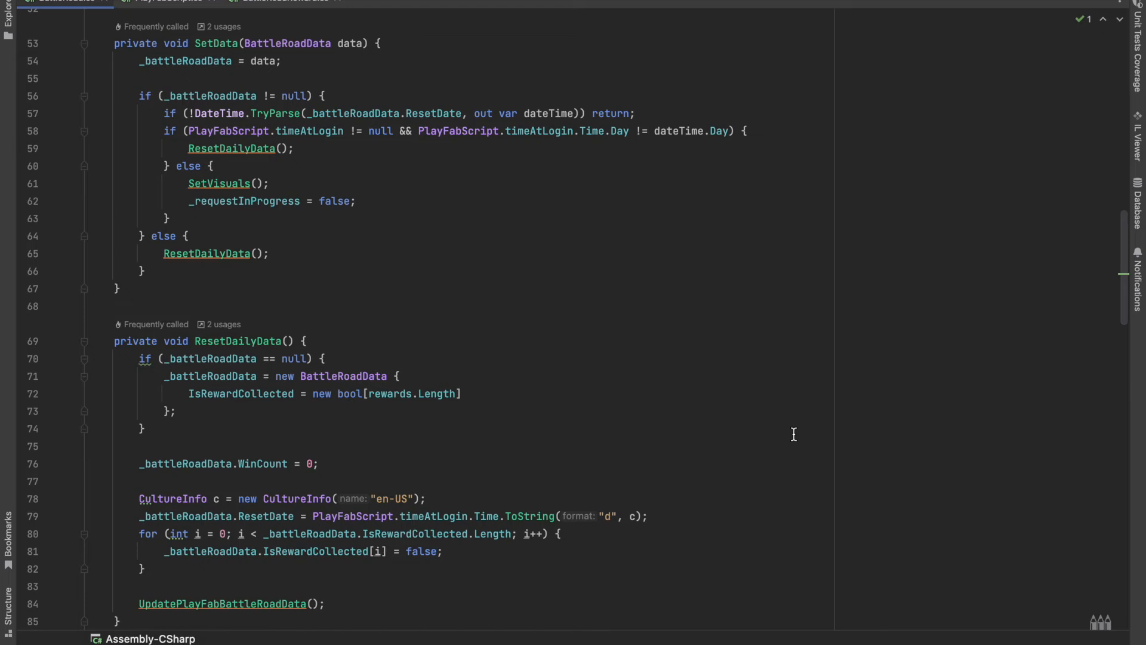
scroll(down, 3)
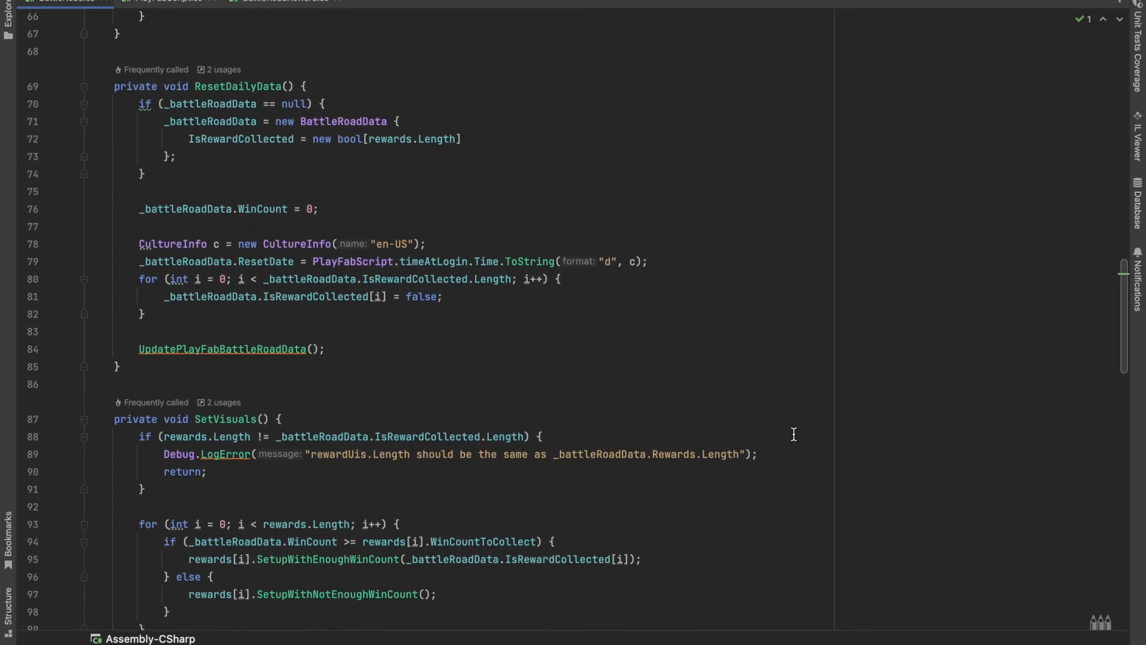
scroll(down, 3)
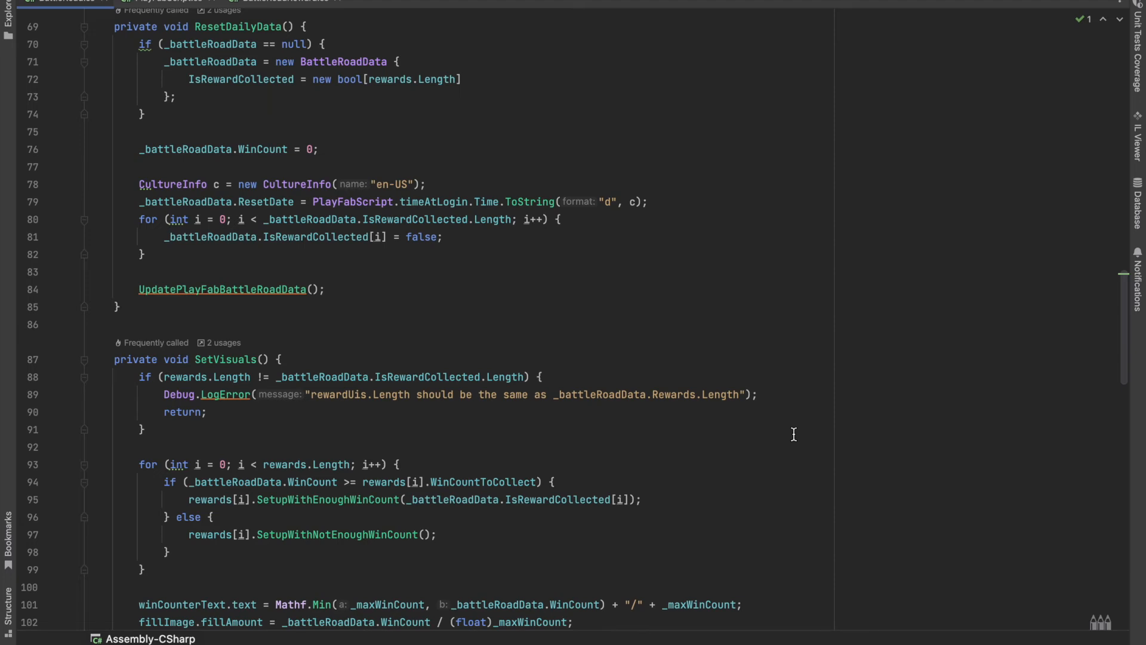
scroll(down, 3)
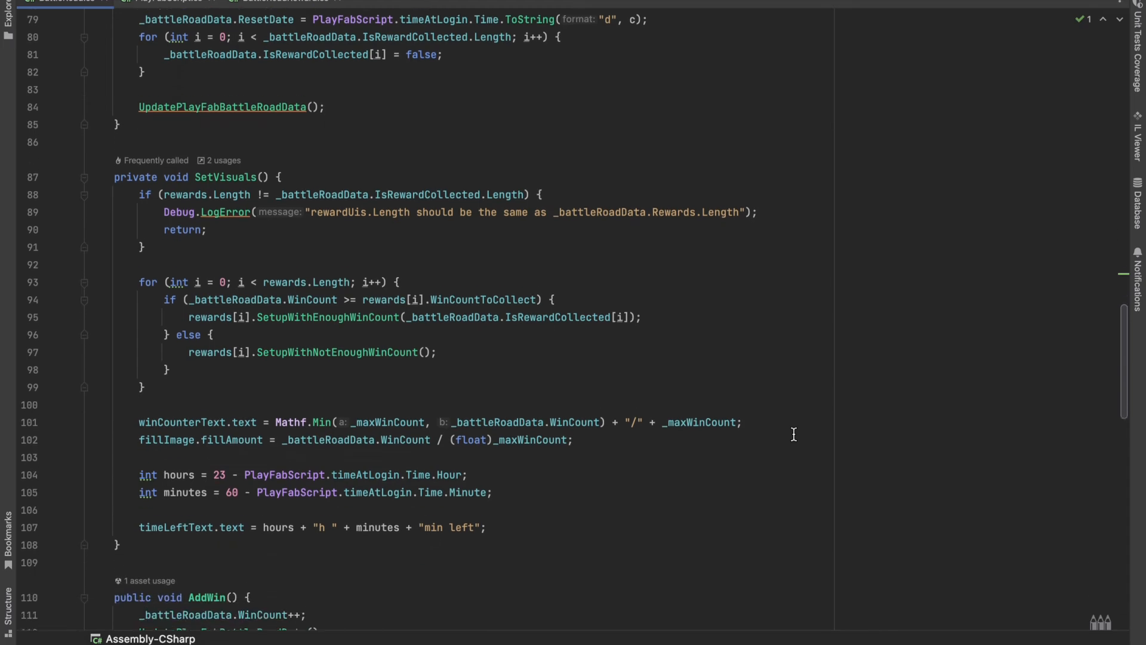
scroll(down, 3)
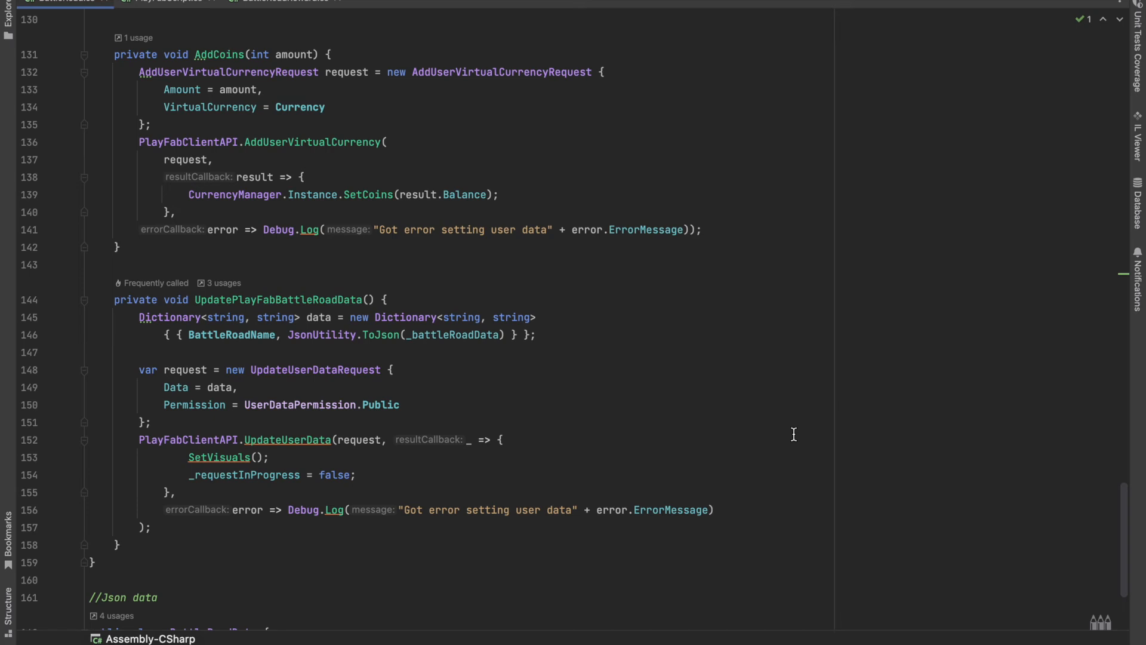
scroll(up, 3)
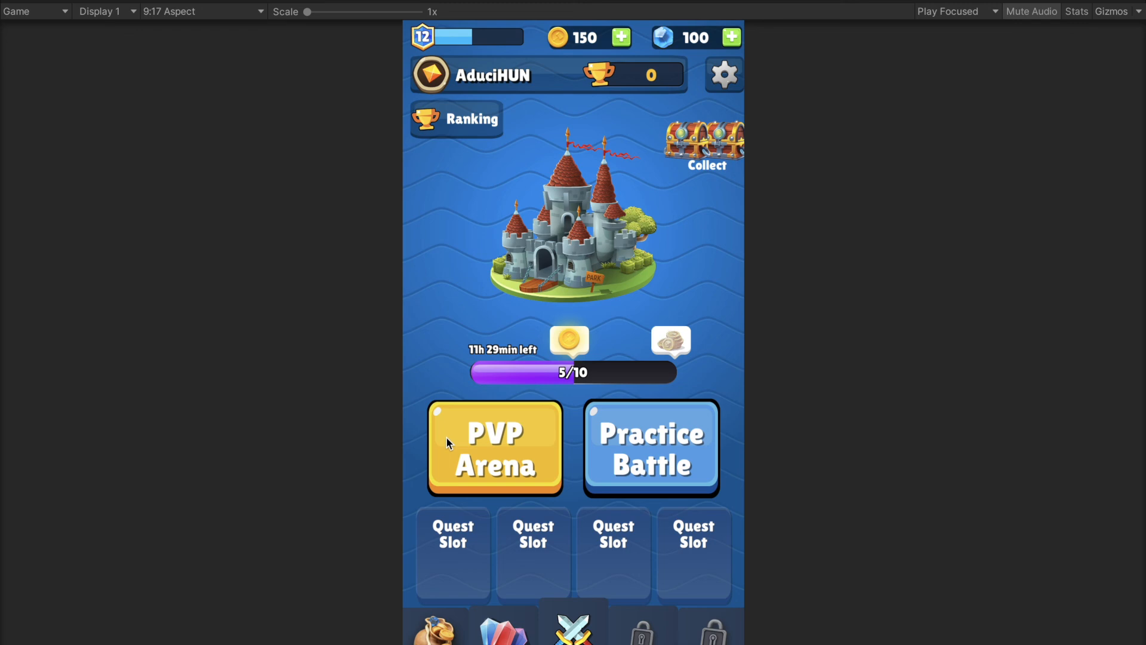
Add one PVP Arena win for 6/10 and claim the first reward, coins reaching 175
click(569, 340)
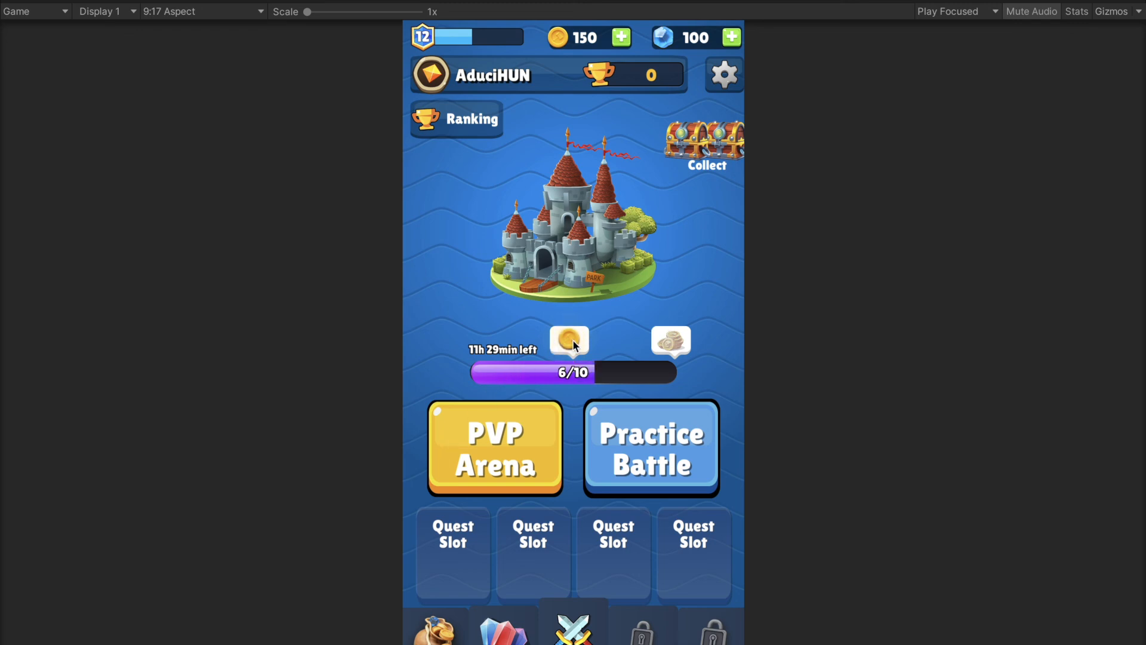
click(569, 342)
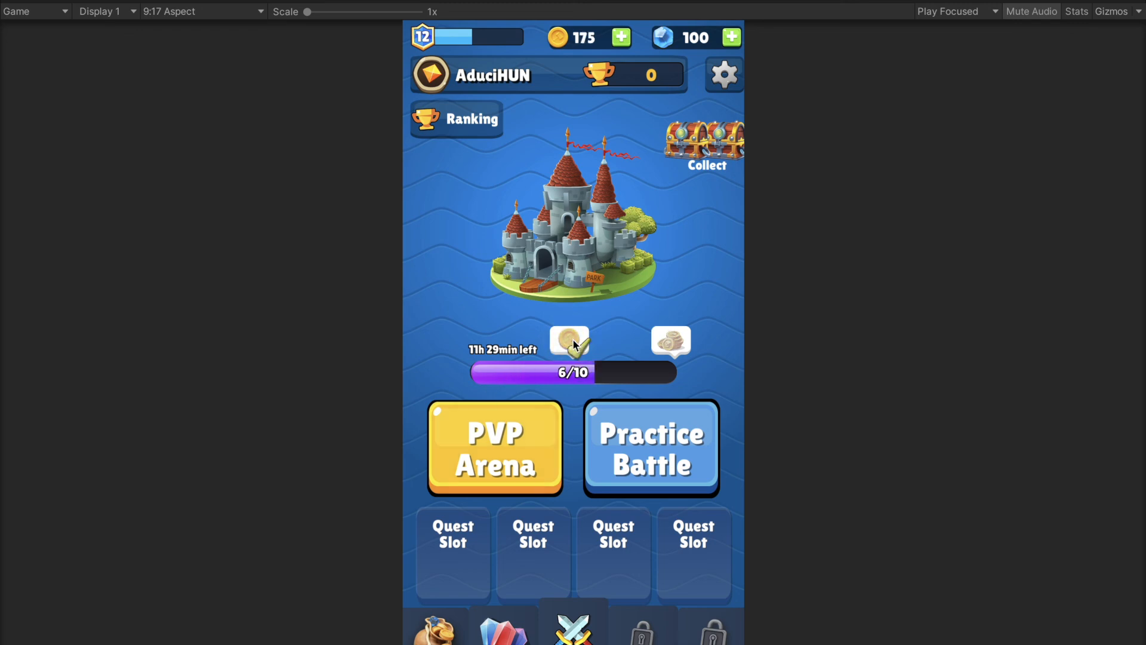
mouse_move(570, 19)
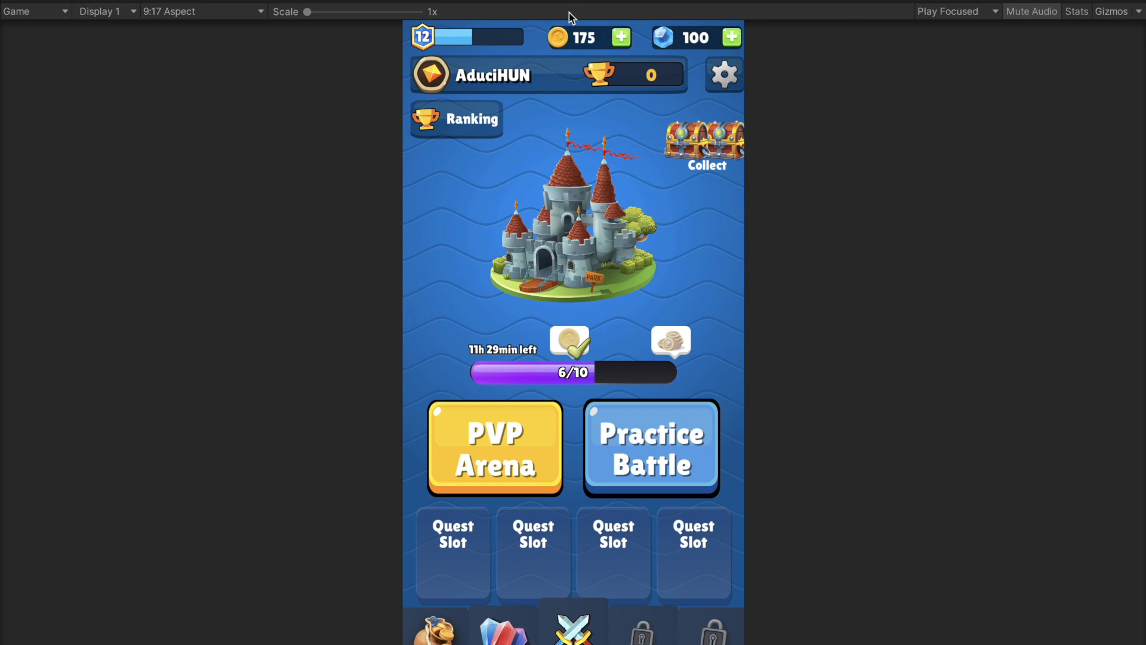
mouse_move(563, 69)
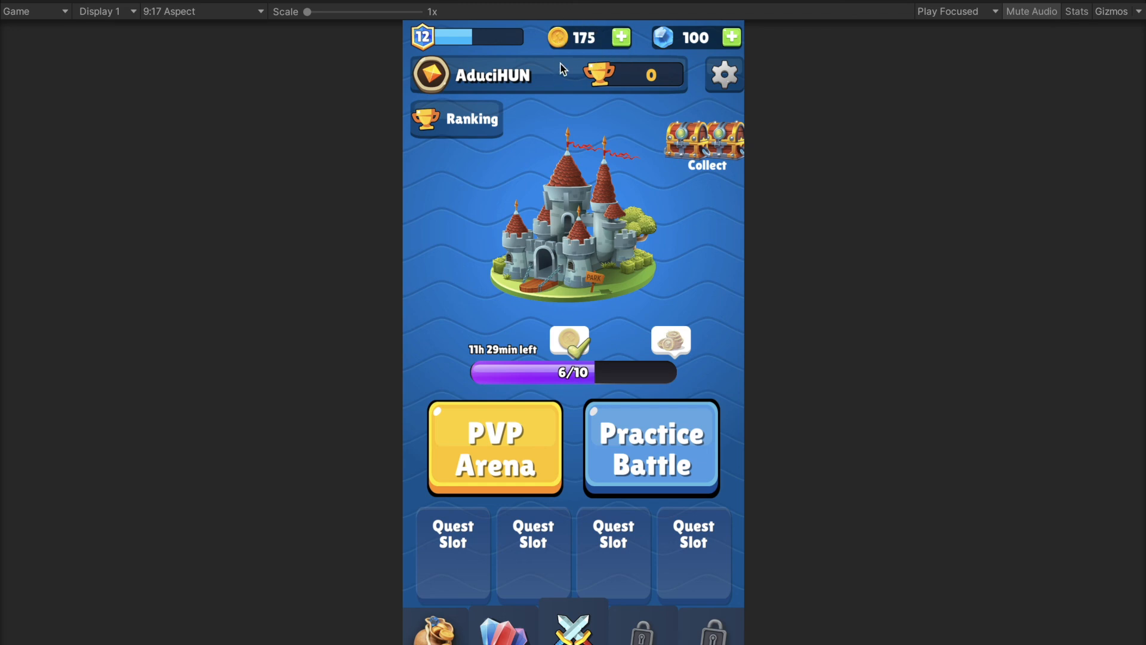